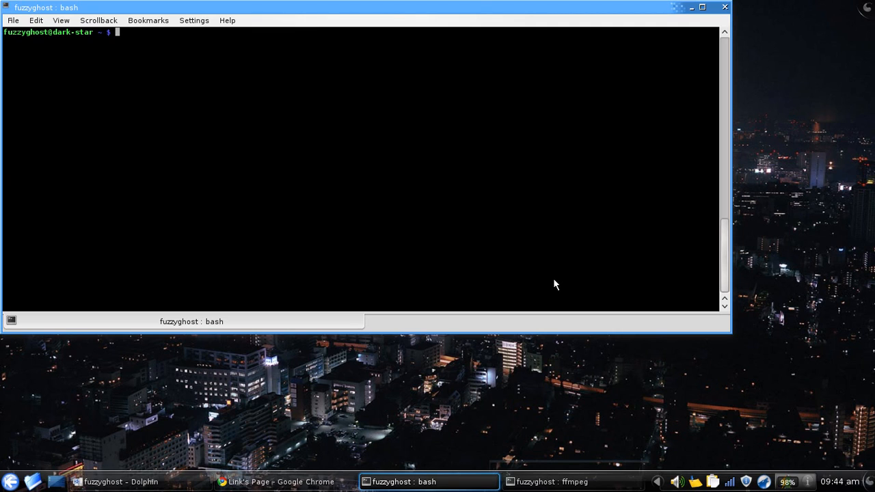
- Run ifconfig to list the loopback and Ethernet (192.168.1.100) interfaces
type("ifconfig")
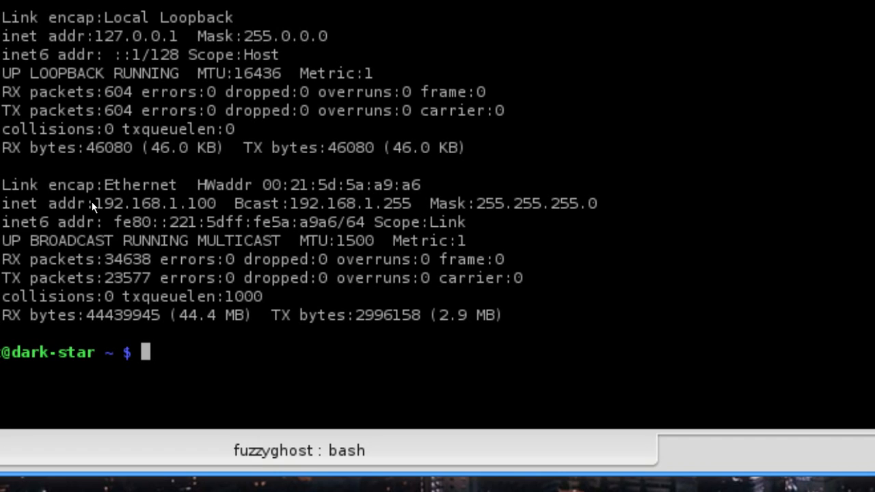
- Run 'sudo gedit /etc/network/interfaces' to edit the interfaces file as root
type("sudo")
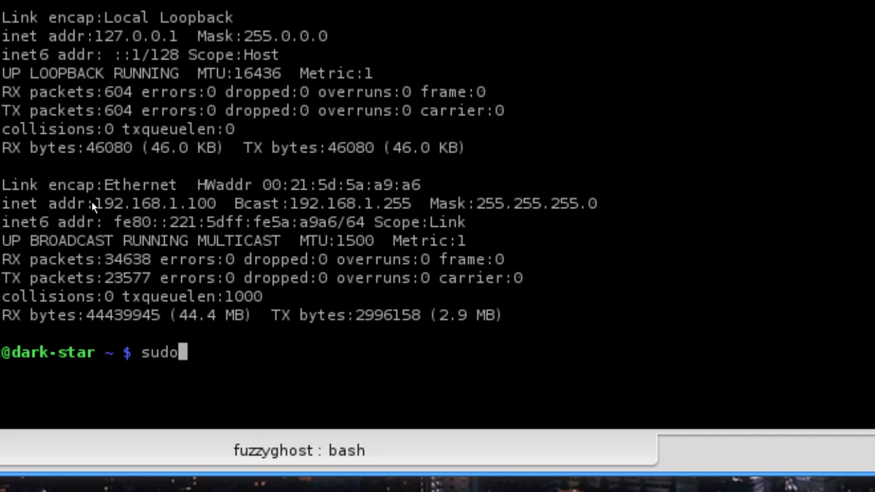
type("gedit /")
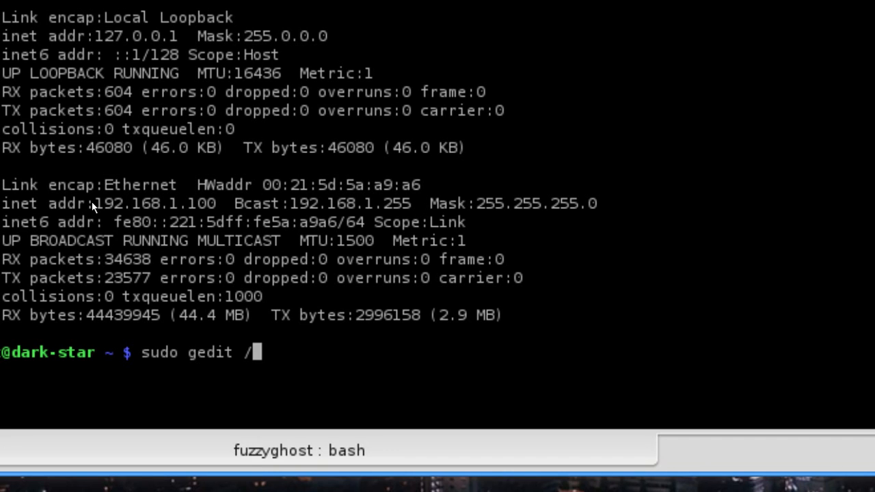
type("etc/")
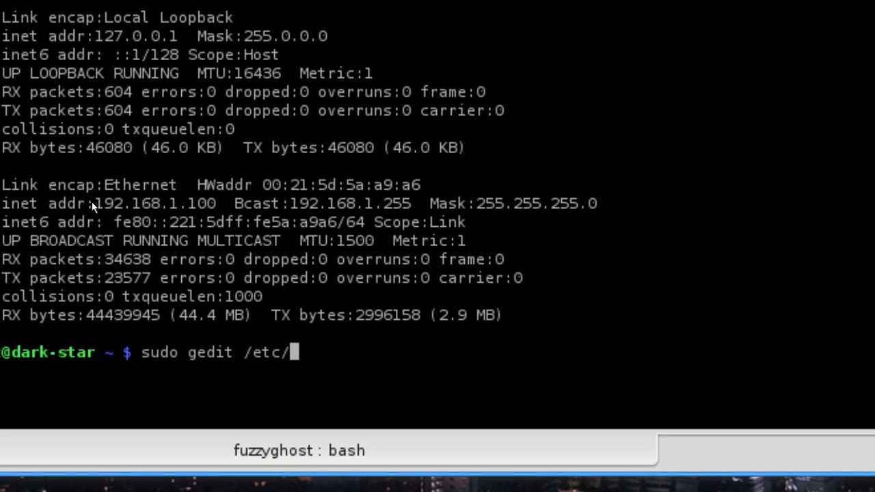
type("netw")
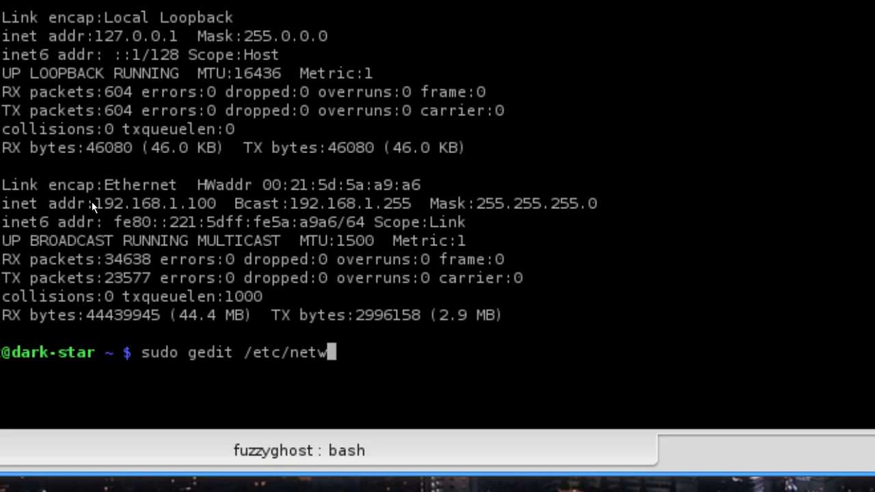
type("ork/inte")
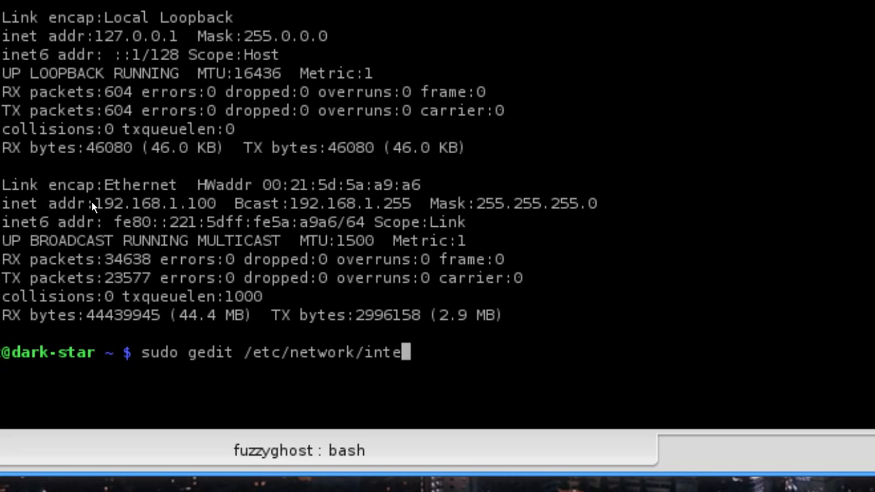
type("rfaces")
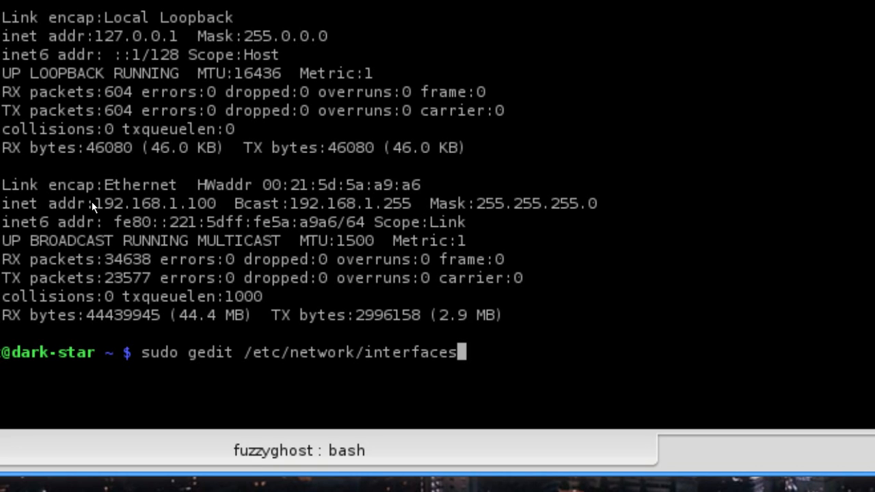
key("Return")
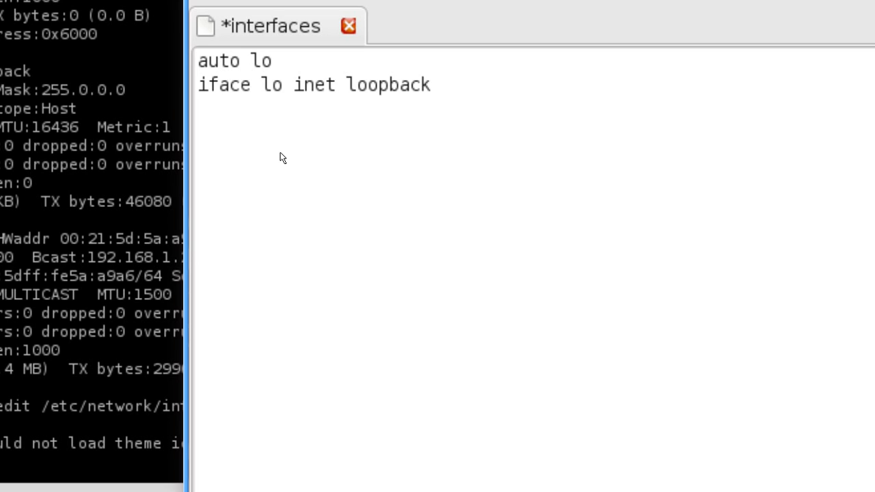
- Add 'auto eth1' and 'iface eth1 inet static' lines below the loopback entries
type("aut")
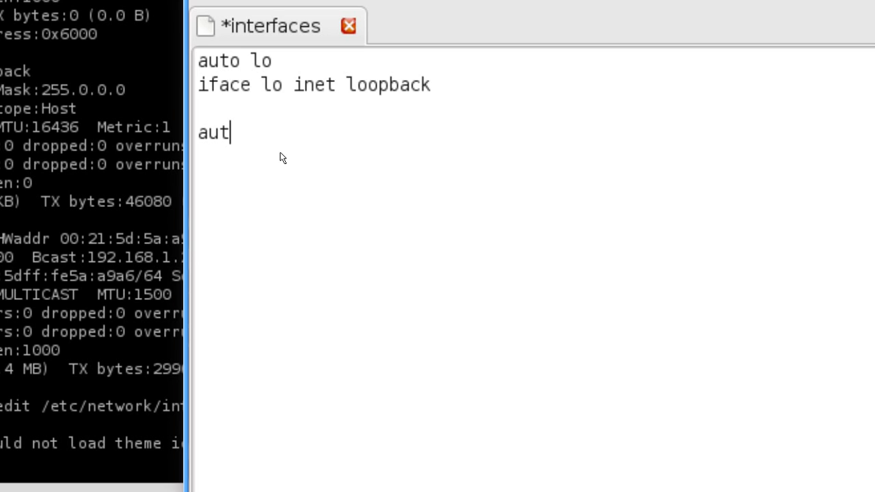
type("o eth1")
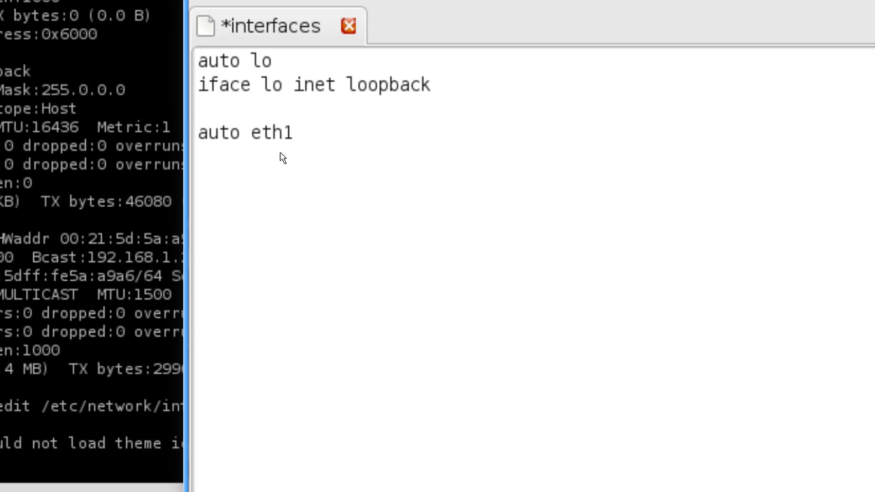
type("iface")
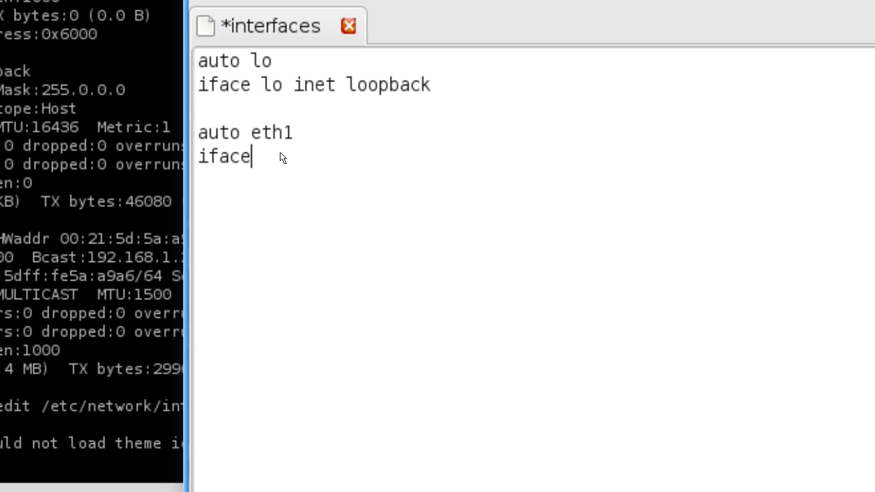
type(";")
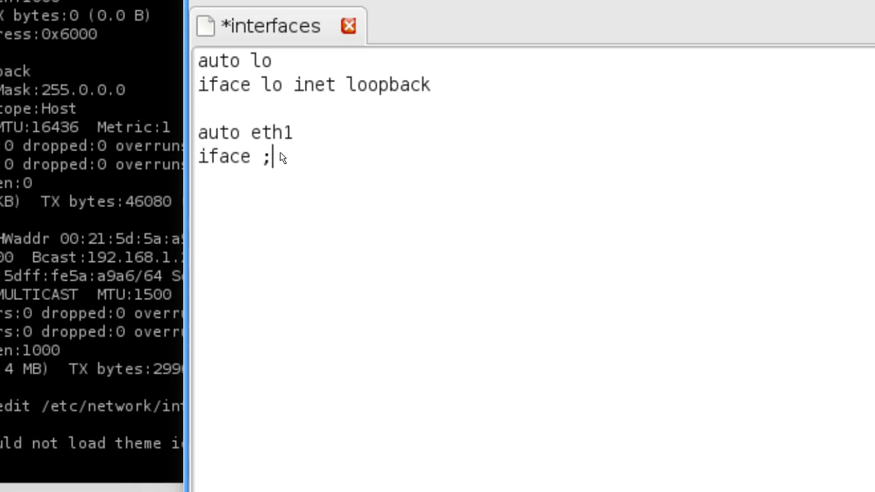
type("eth1 inet sta")
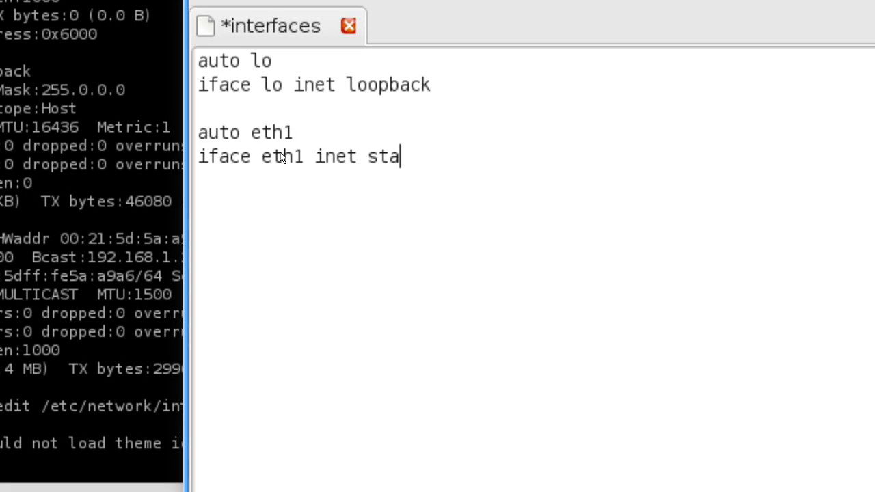
type("tic")
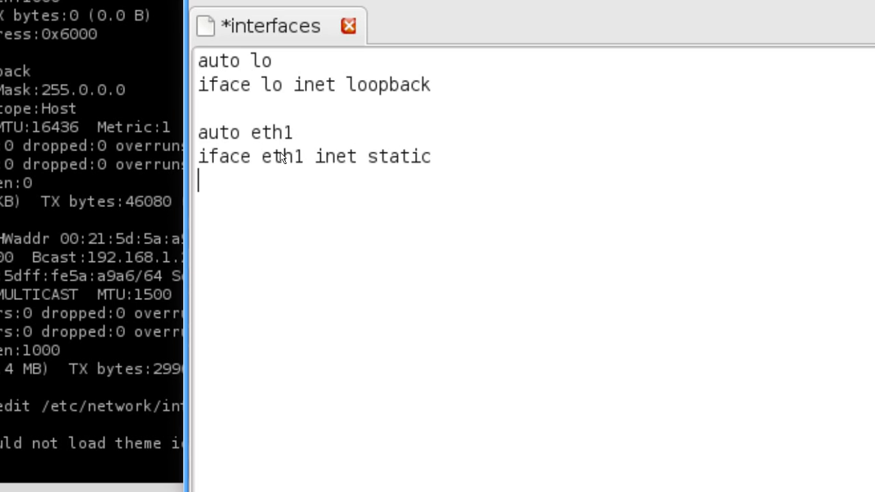
- Add the line 'address 192.168.1.64' to the eth1 stanza
type("address")
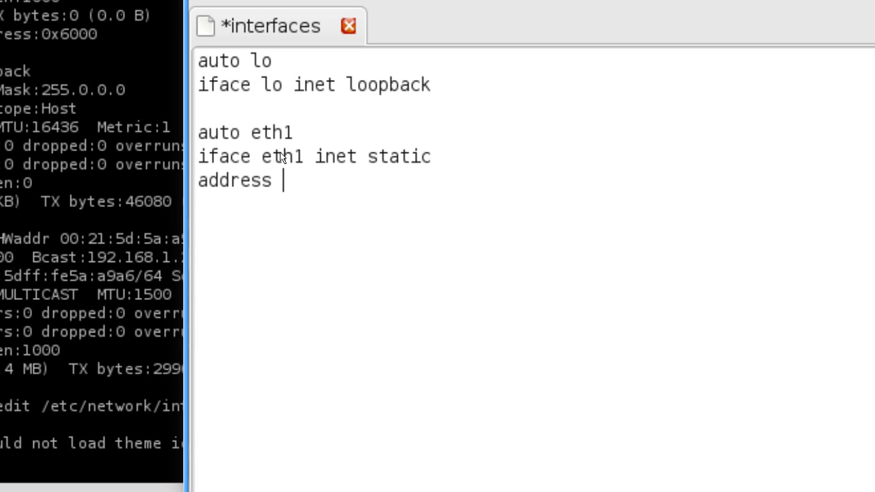
type("192.")
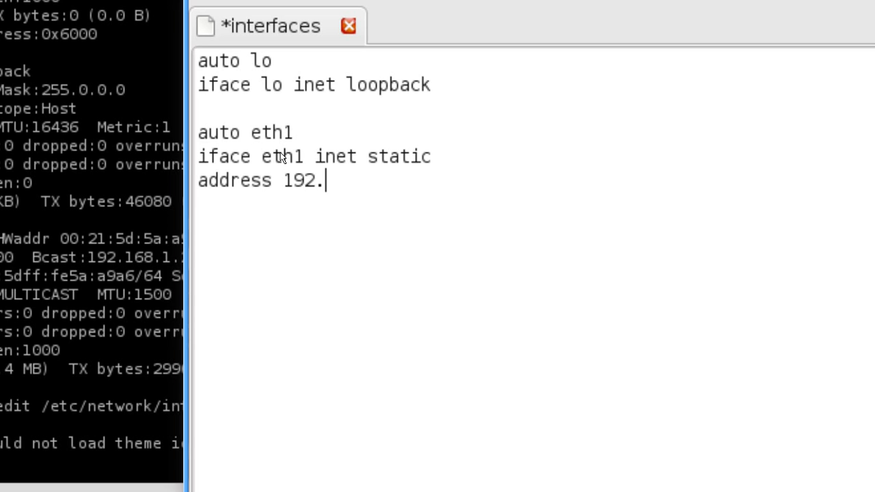
type("16")
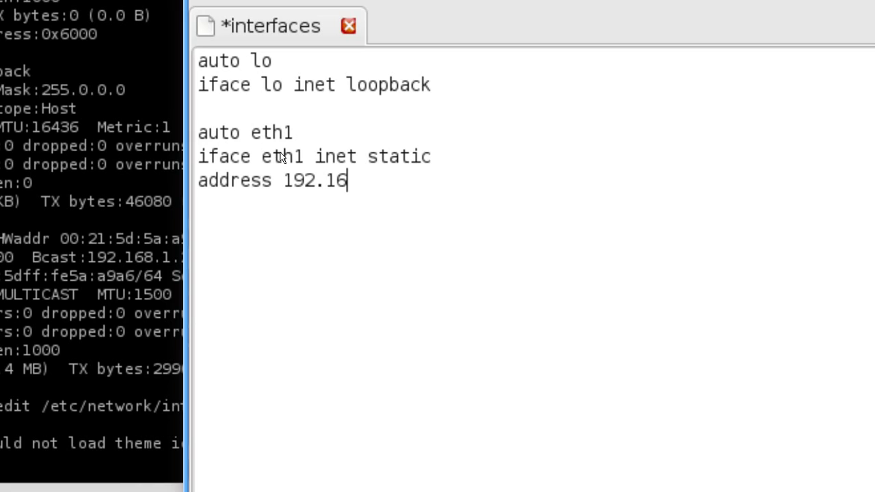
type("8.1")
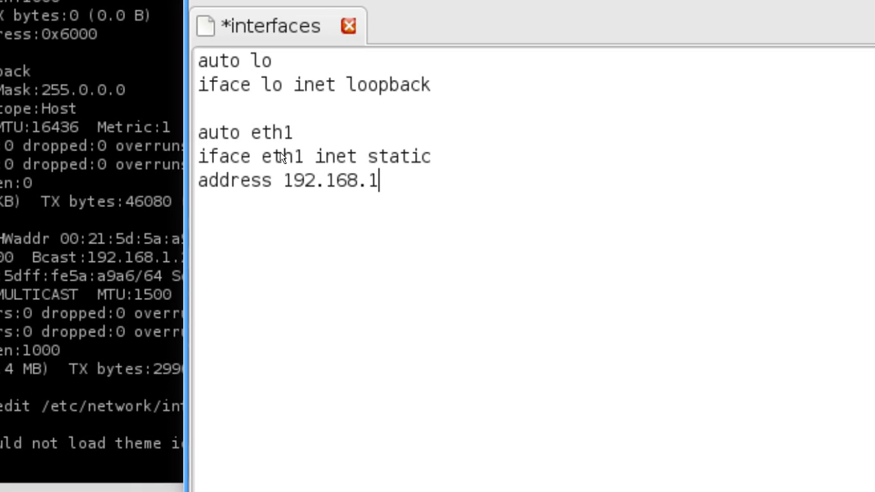
type(".")
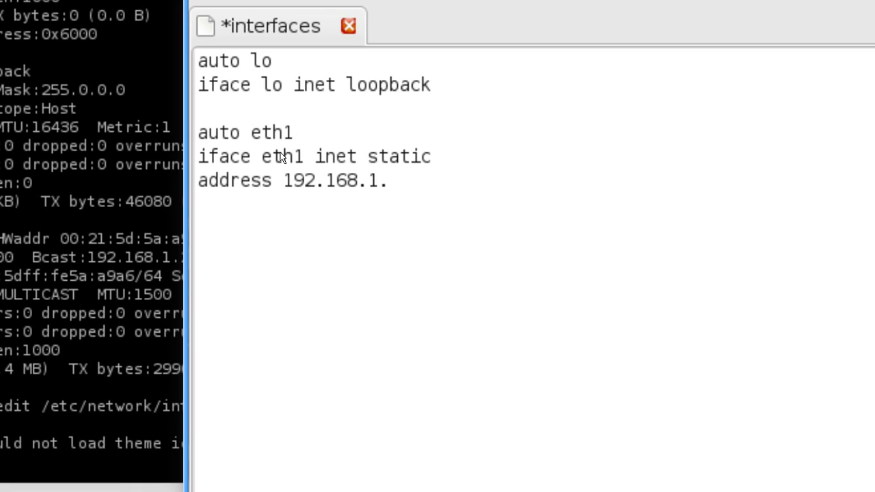
type("64")
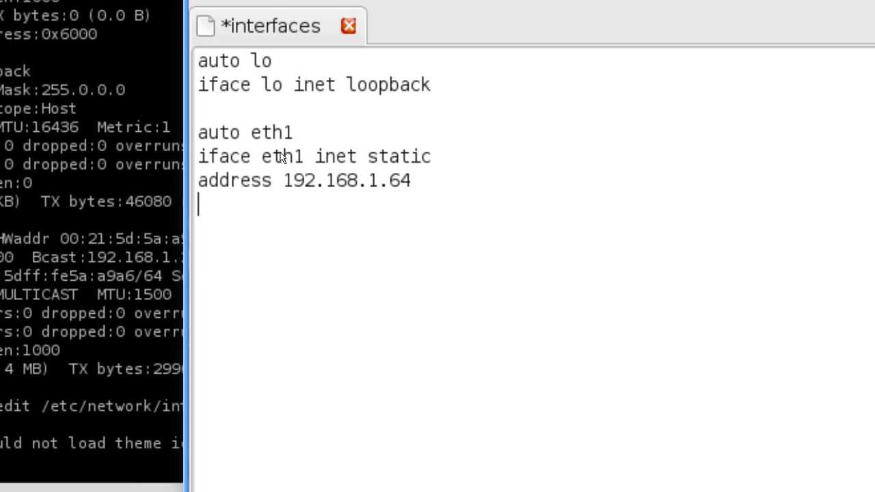
- Add 'netmask 255.255.255.0' and 'gateway 192.168.1.1' lines
type("netm")
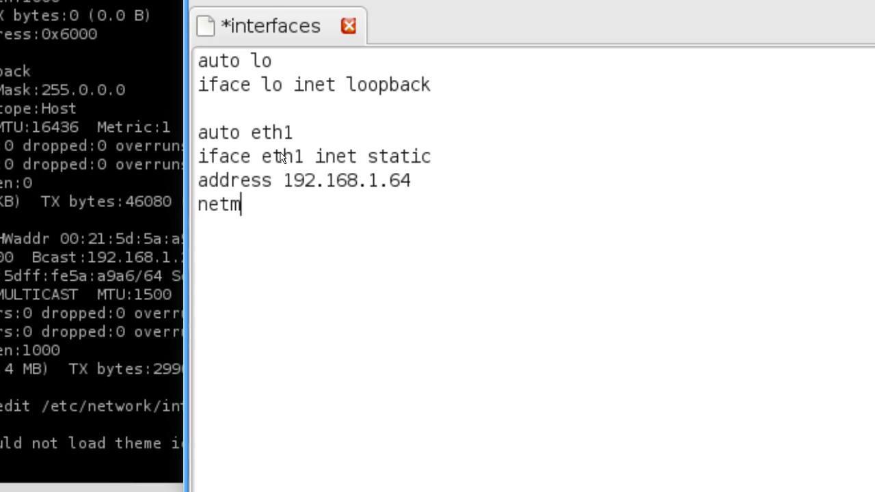
type("ask")
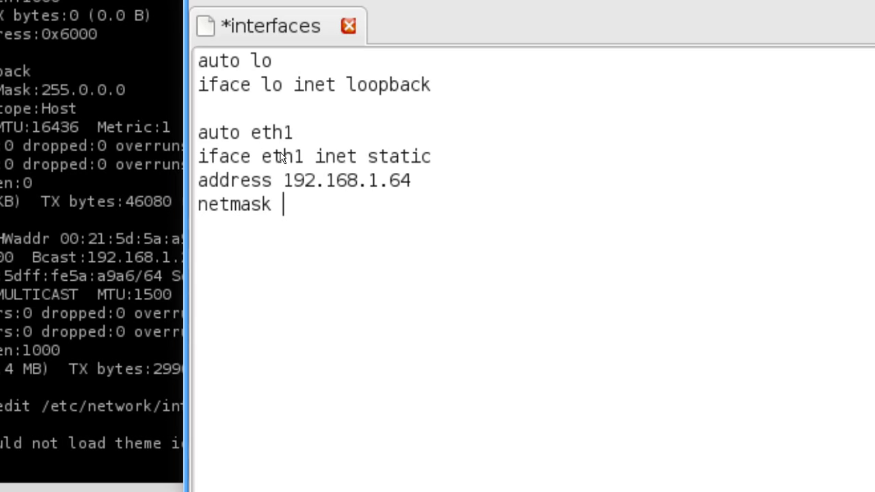
type("255.")
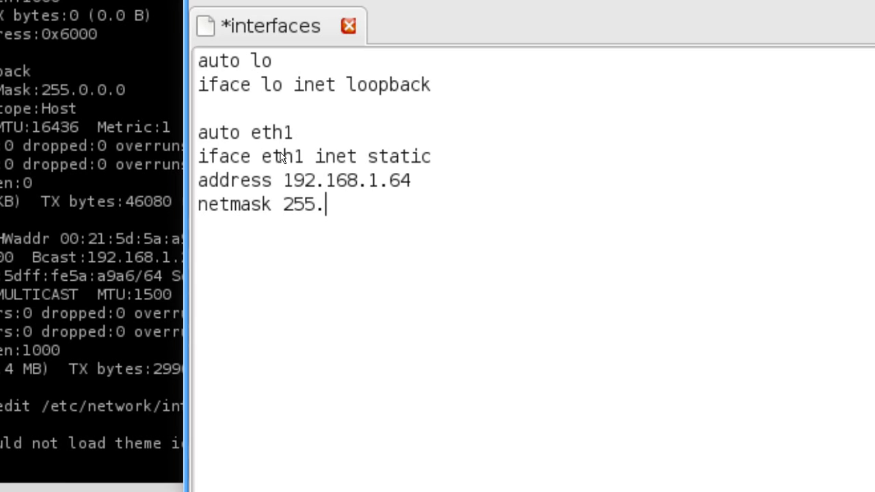
type("255.")
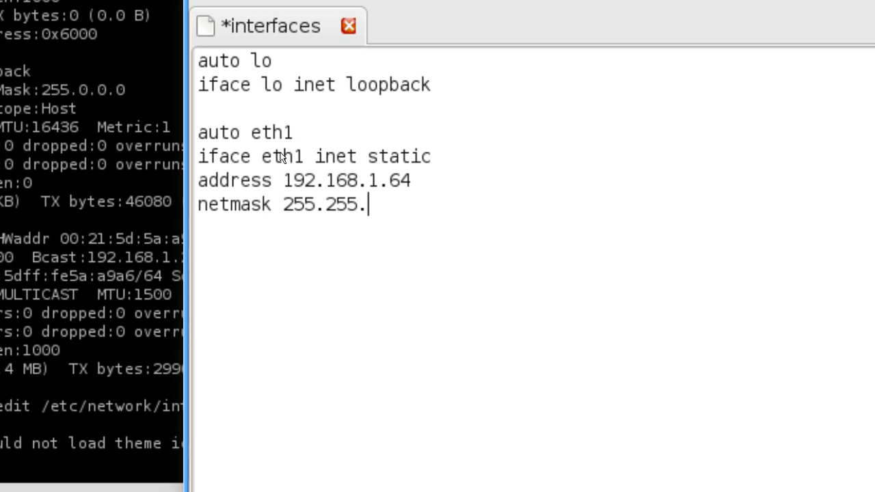
type("255.0")
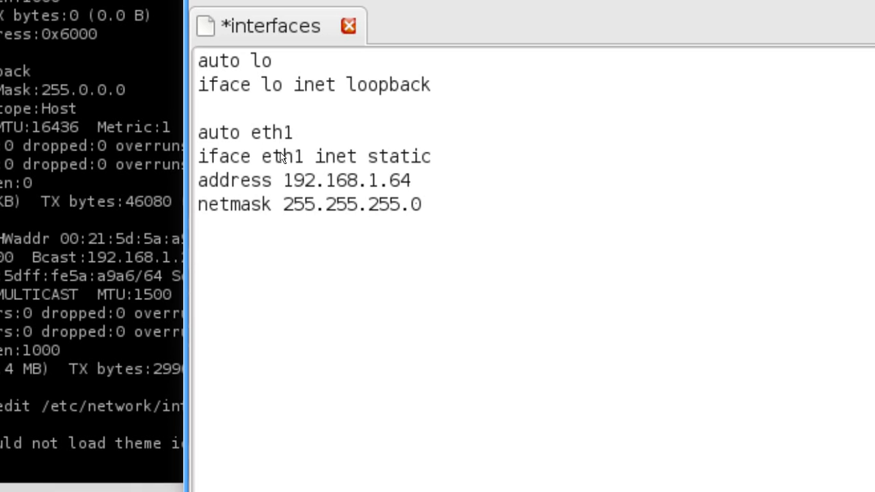
type("gateway")
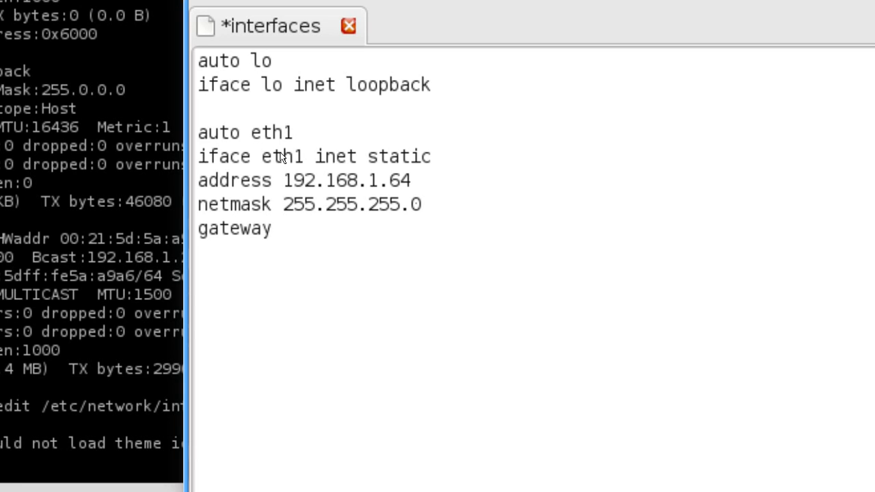
type("192.168.")
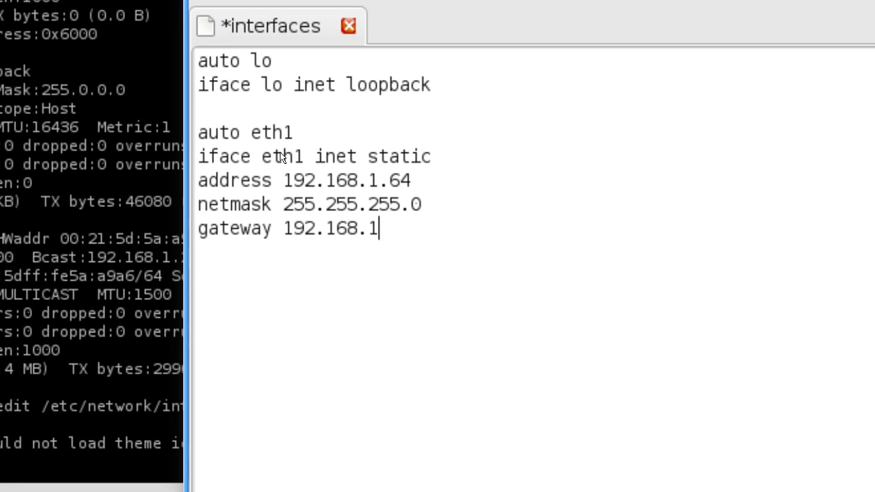
type("1")
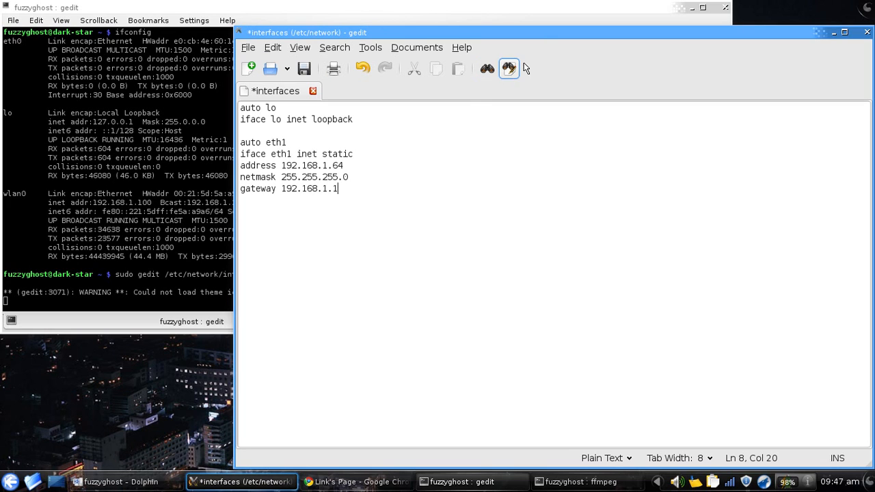
mouse_move(765, 52)
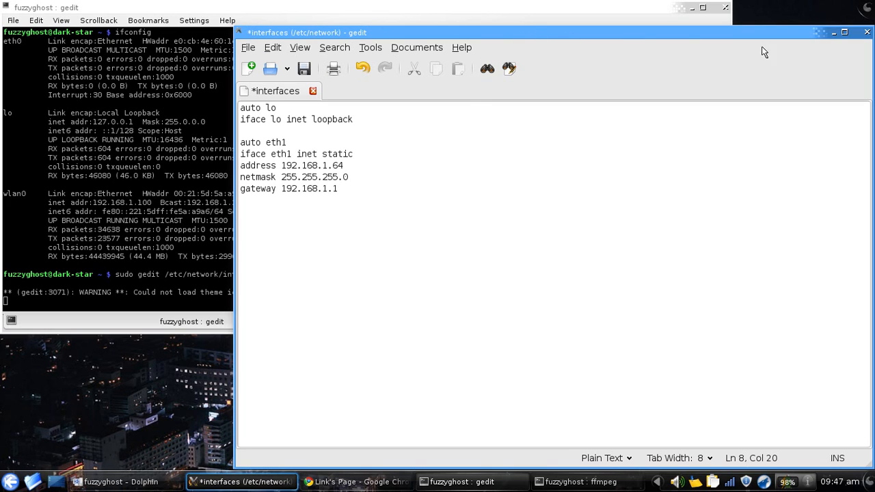
- Close gedit, discarding the unsaved changes to the interfaces file
left_click(866, 32)
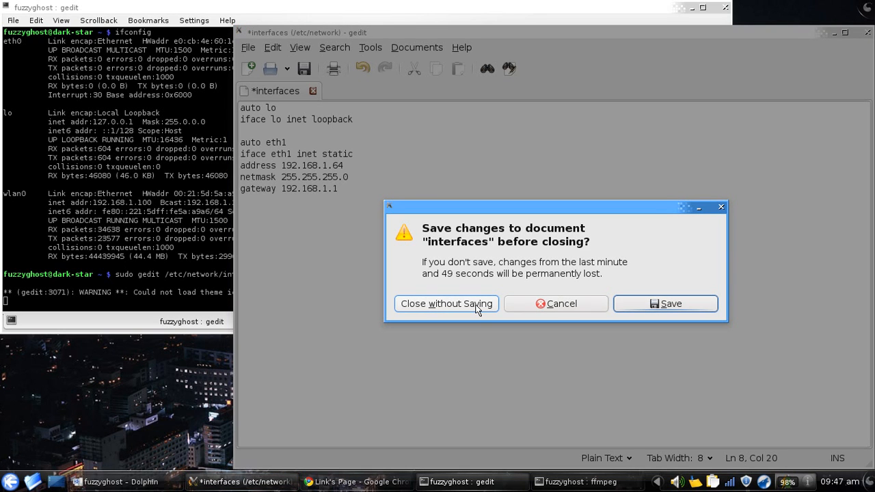
left_click(447, 304)
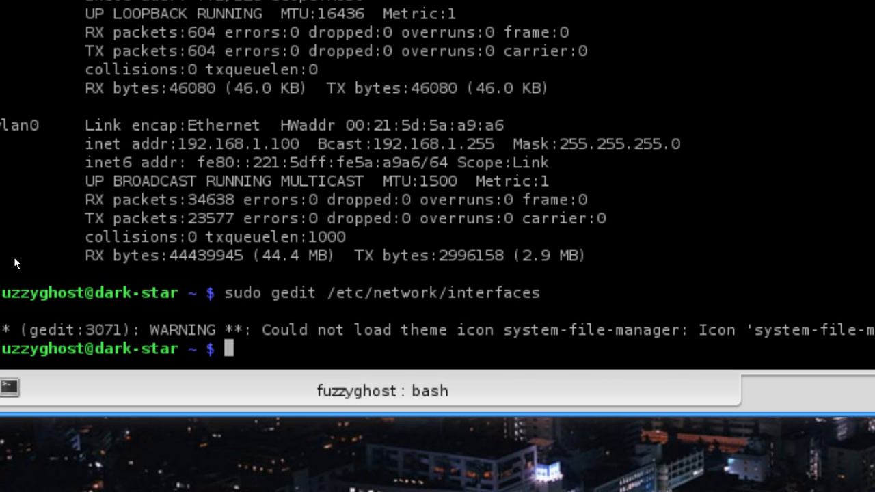
- Type 'sudo /etc/init.d/network restart' at the Konsole prompt without running it
type("sudo /et")
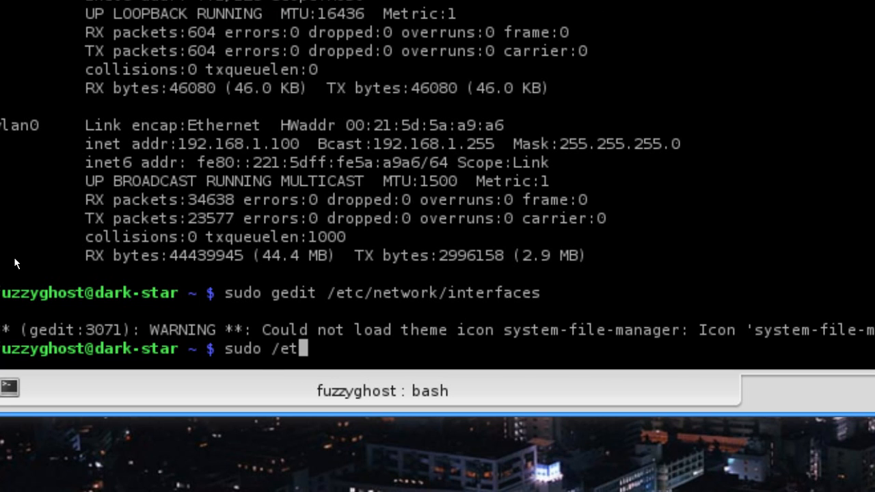
type("c/")
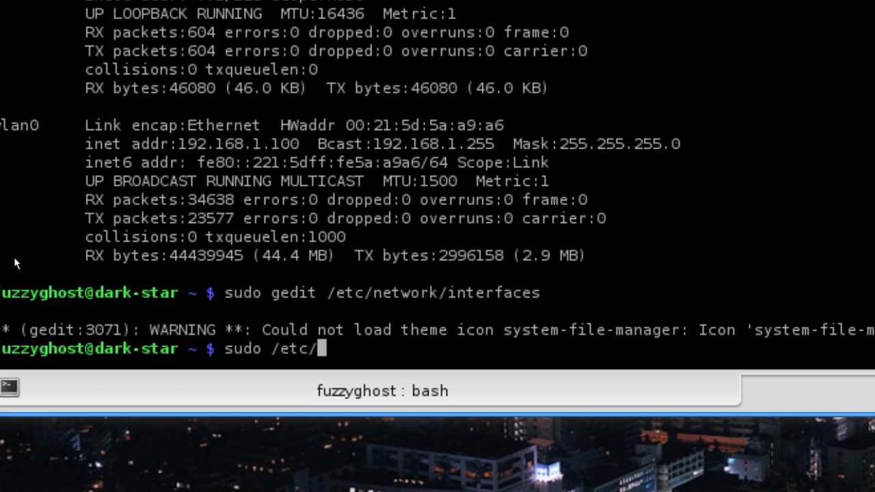
type("init.d")
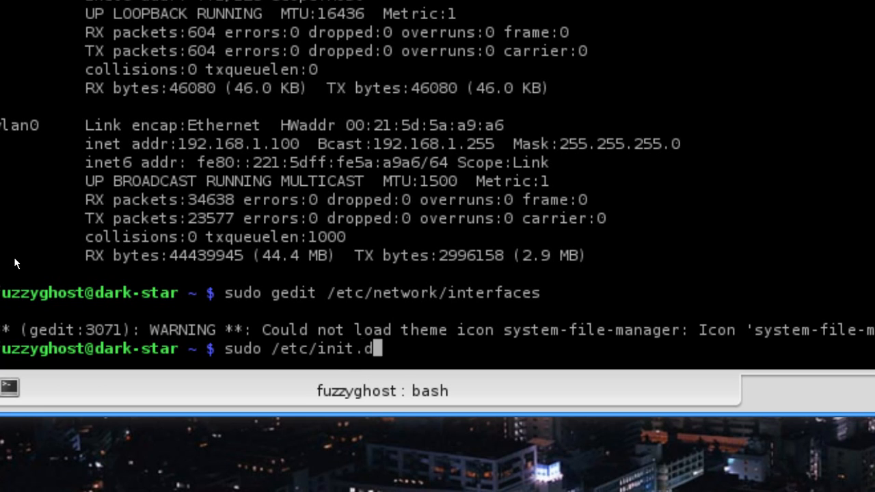
type("netwo")
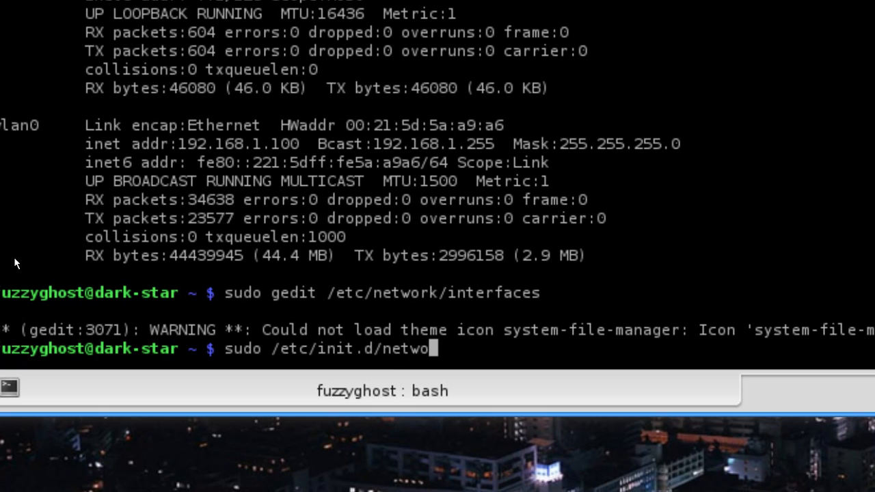
type("rk rest")
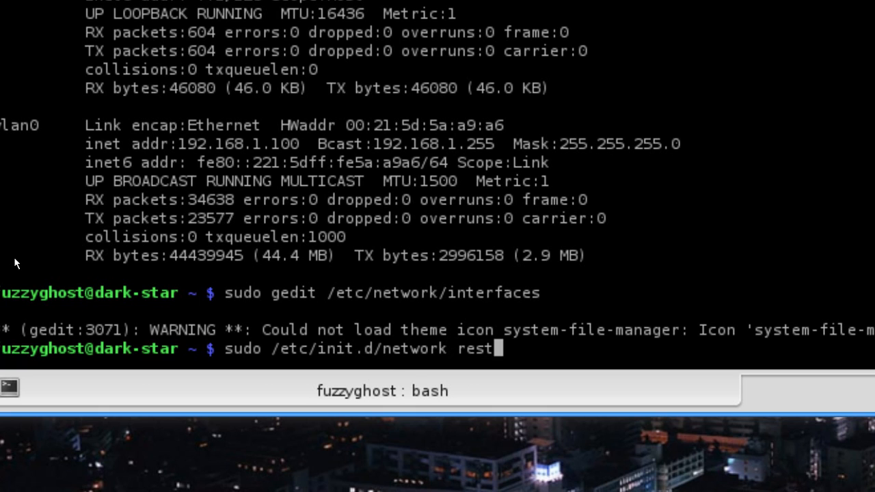
type("ar")
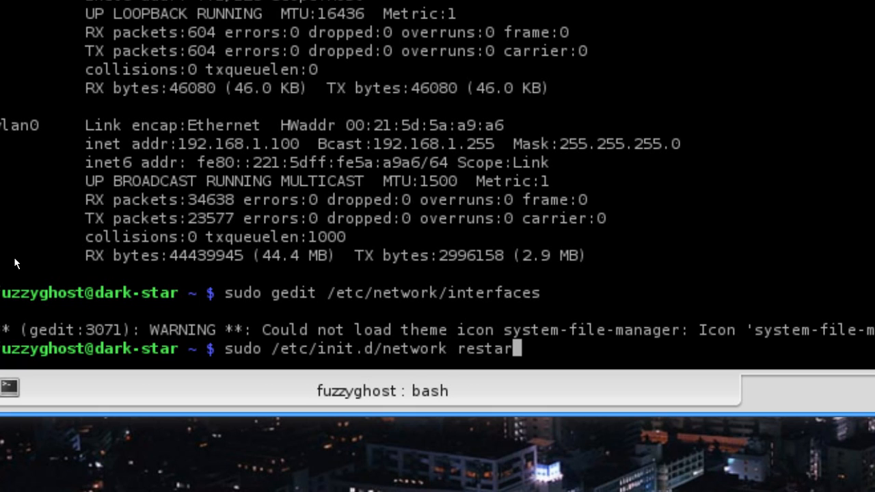